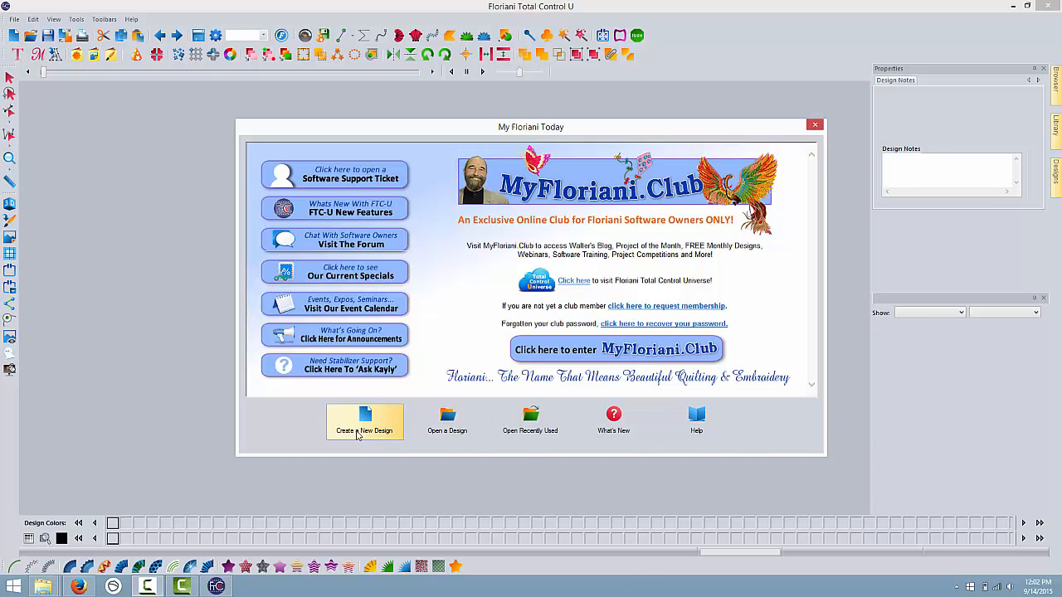
- Create a new blank design, Design1, from the My Floriani Today welcome dialog
{"action": "left_click", "coordinate": [365, 422]}
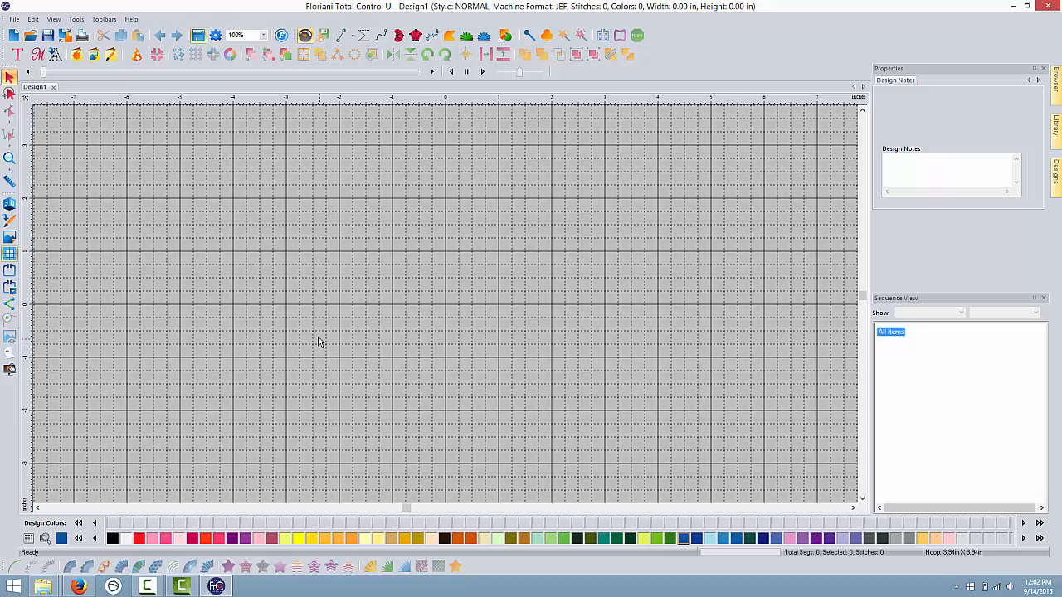
{"action": "mouse_move", "coordinate": [321, 310]}
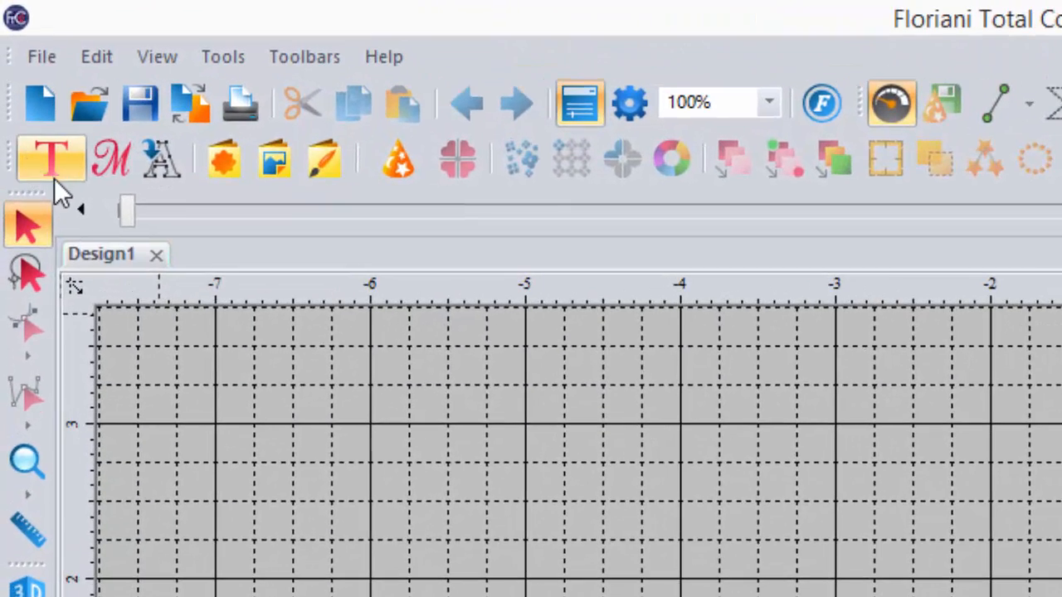
- Start lettering in the Dolly font and type 'Me' of Meadow
{"action": "left_click", "coordinate": [50, 159]}
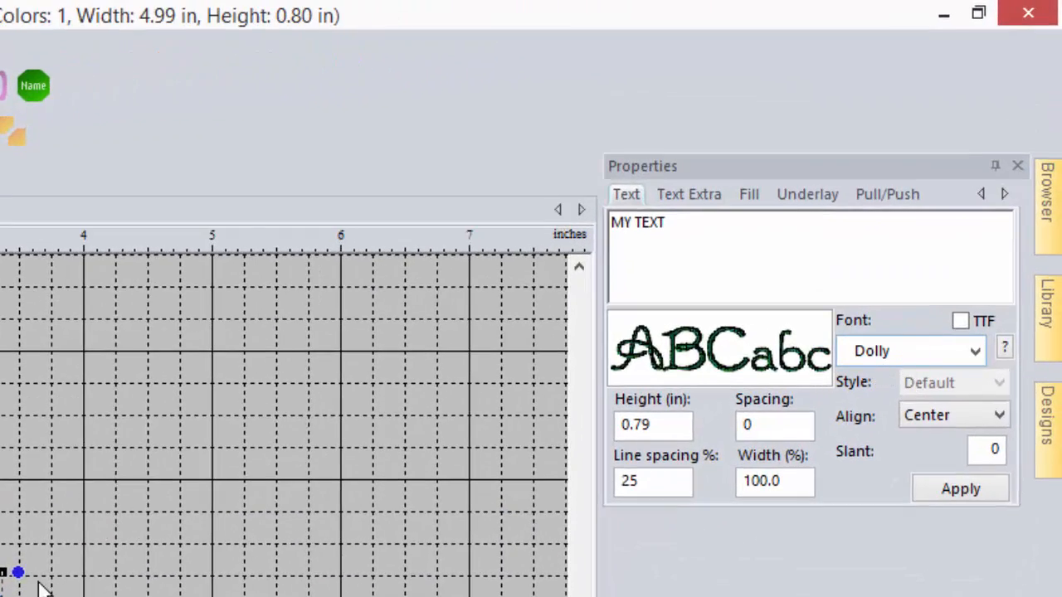
{"action": "left_click", "coordinate": [975, 350]}
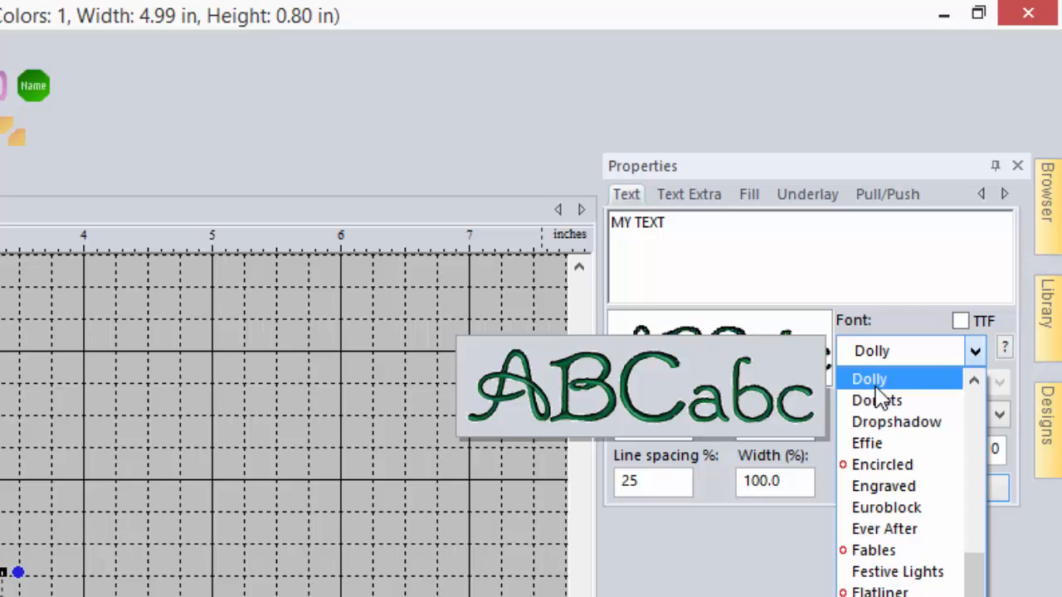
{"action": "left_click", "coordinate": [869, 379]}
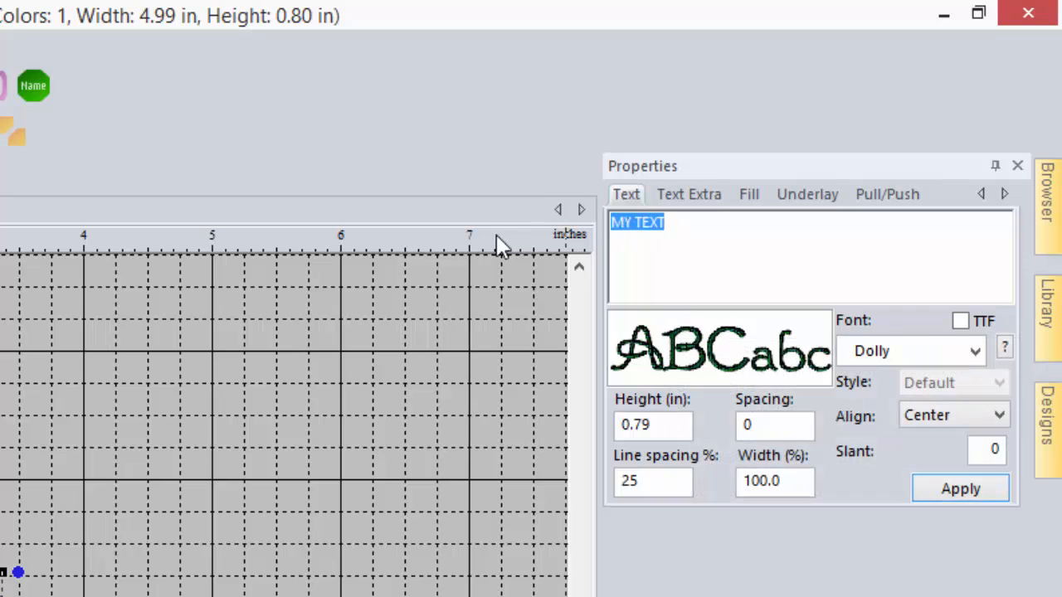
{"action": "type", "text": "Meadow"}
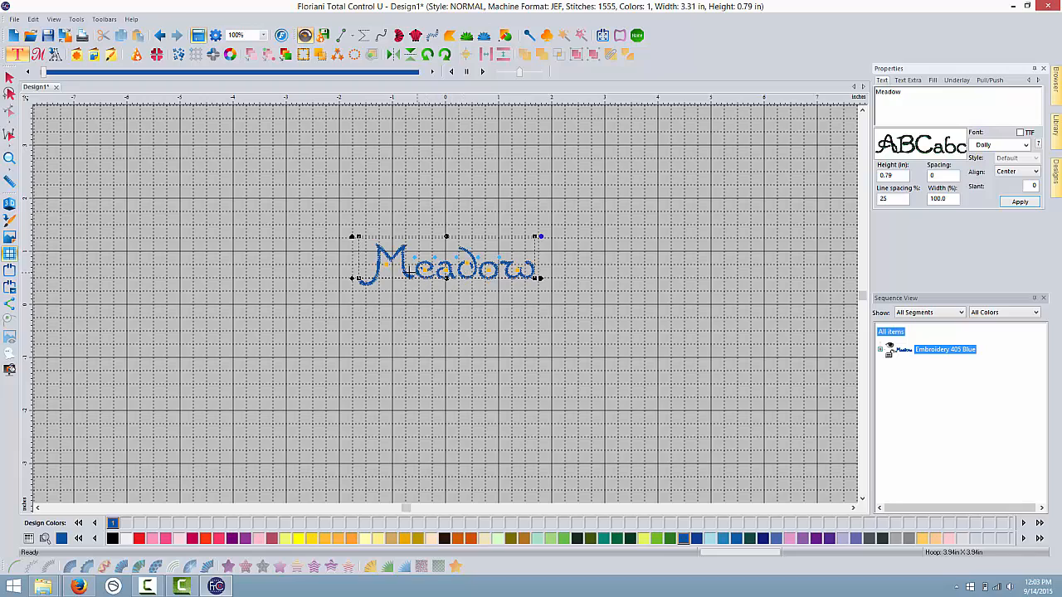
{"action": "mouse_move", "coordinate": [778, 318]}
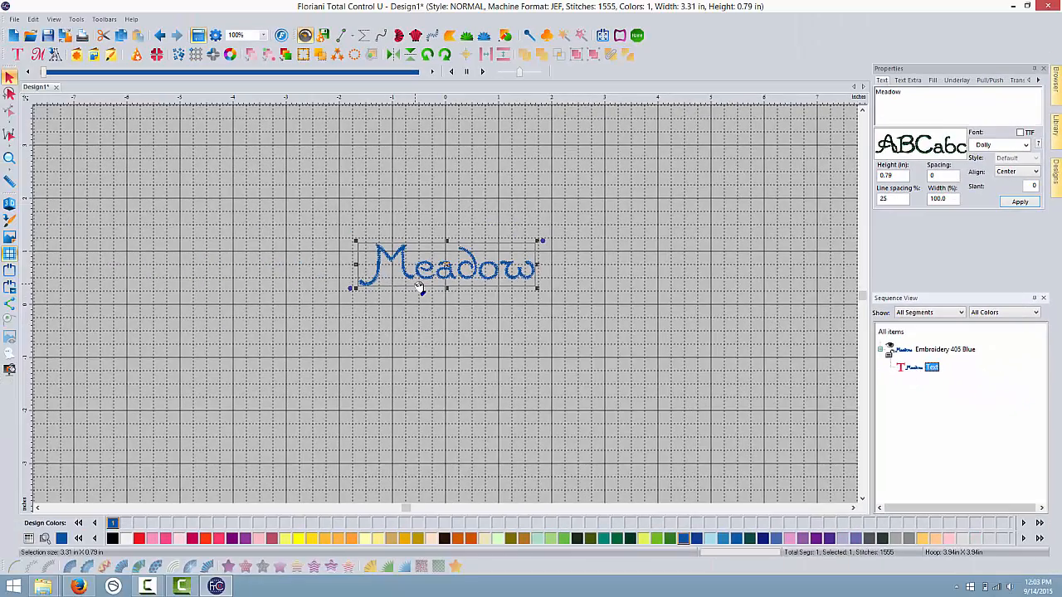
{"action": "mouse_move", "coordinate": [361, 232]}
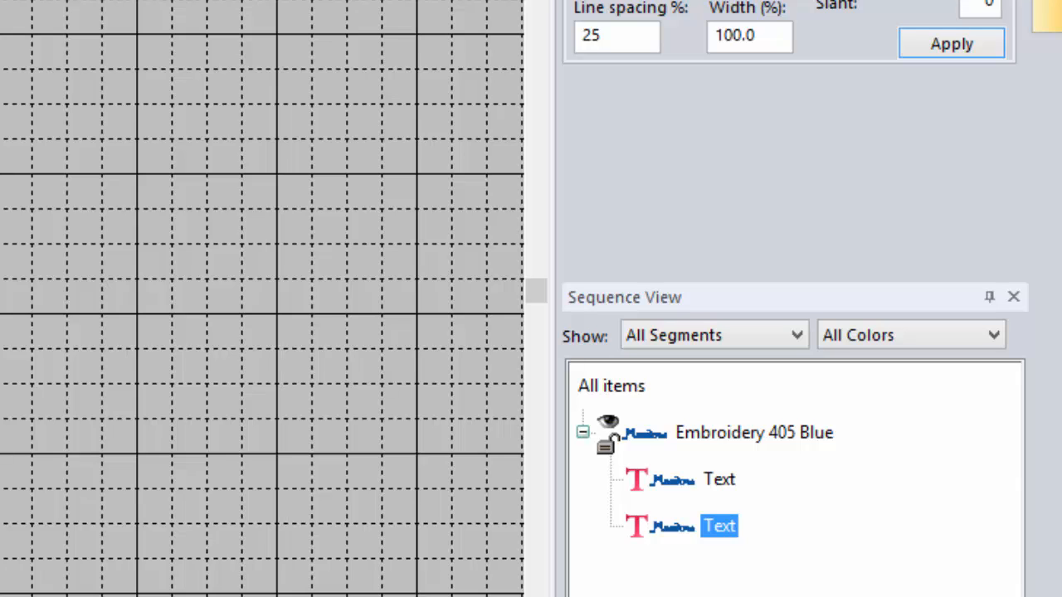
{"action": "mouse_move", "coordinate": [714, 518]}
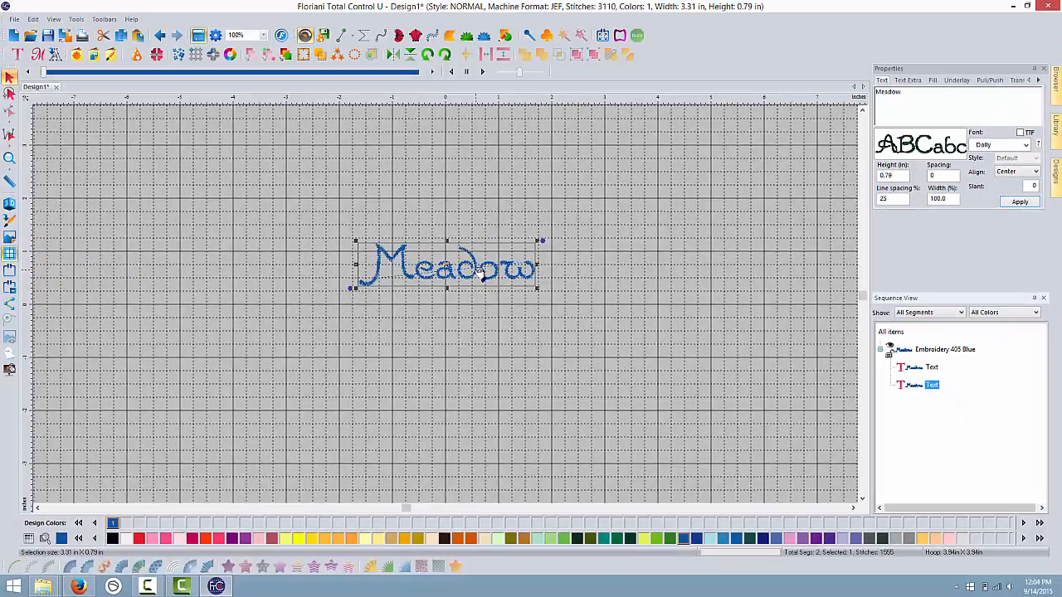
- Convert the copied Meadow lettering's separate letters into artwork shapes
{"action": "right_click", "coordinate": [477, 265]}
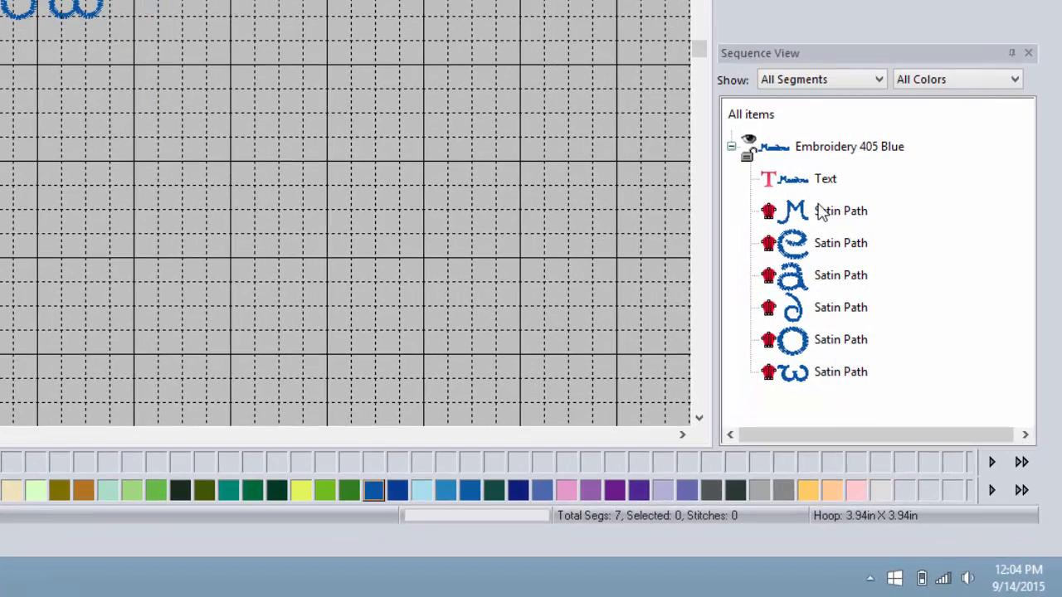
{"action": "mouse_move", "coordinate": [834, 242]}
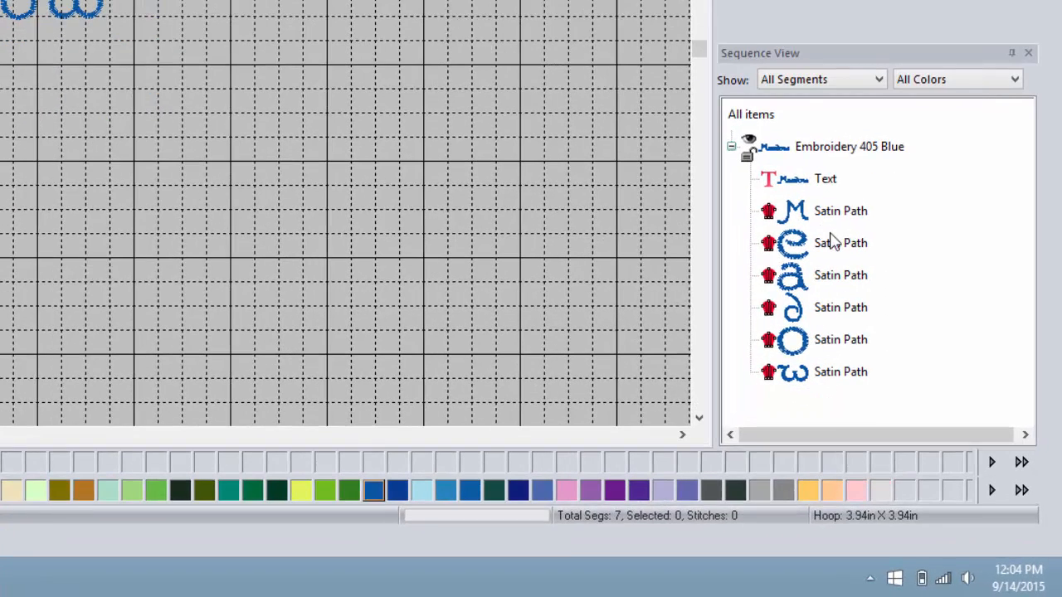
{"action": "mouse_move", "coordinate": [761, 233]}
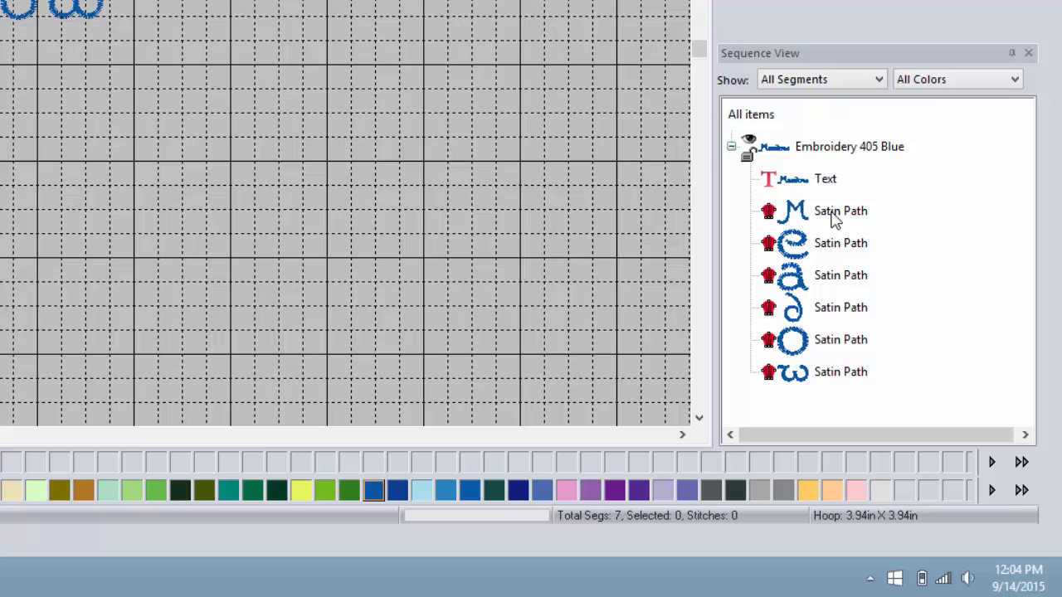
{"action": "left_click", "coordinate": [840, 211]}
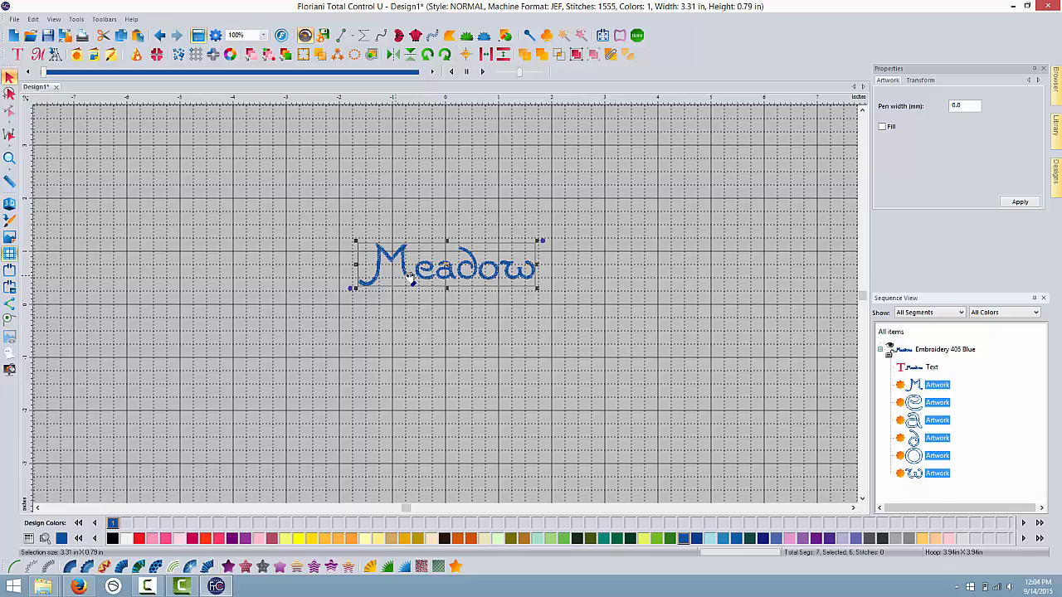
{"action": "mouse_move", "coordinate": [449, 250]}
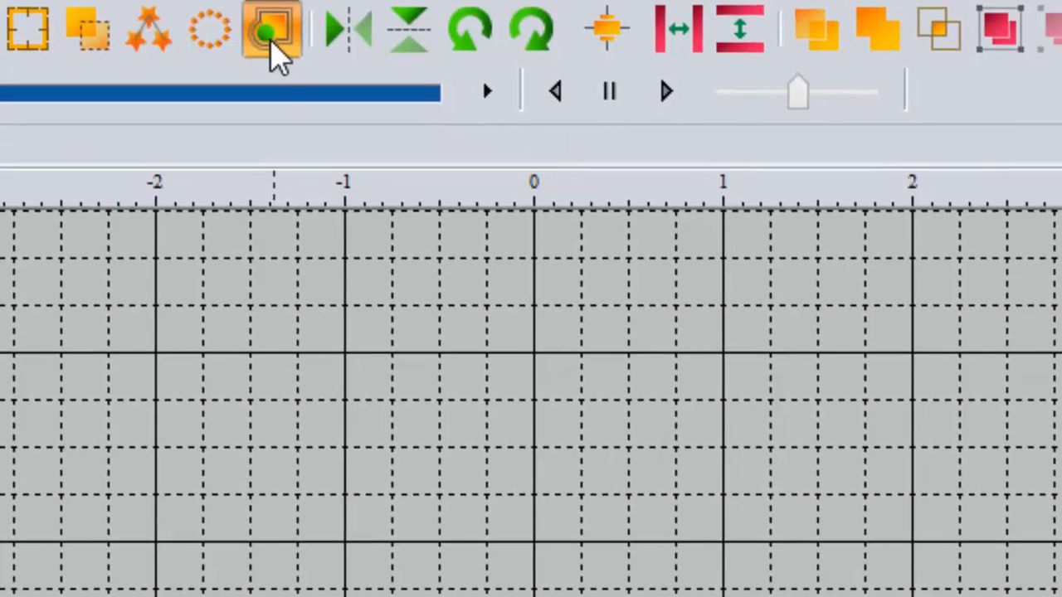
- Add a single-ripple inflated cloud outline around the letter shapes
{"action": "left_click", "coordinate": [267, 31]}
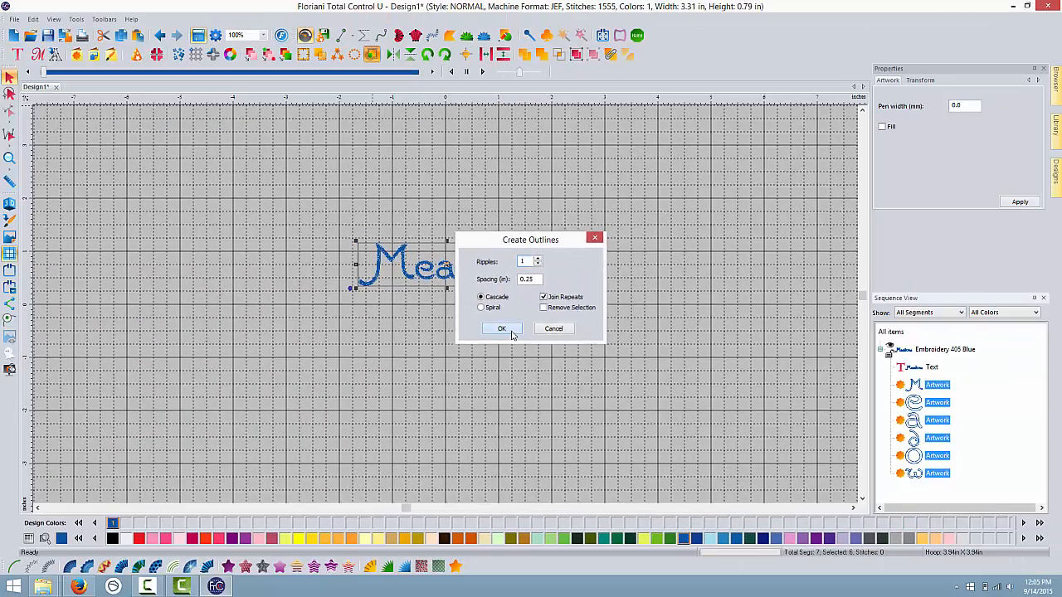
{"action": "left_click", "coordinate": [501, 328]}
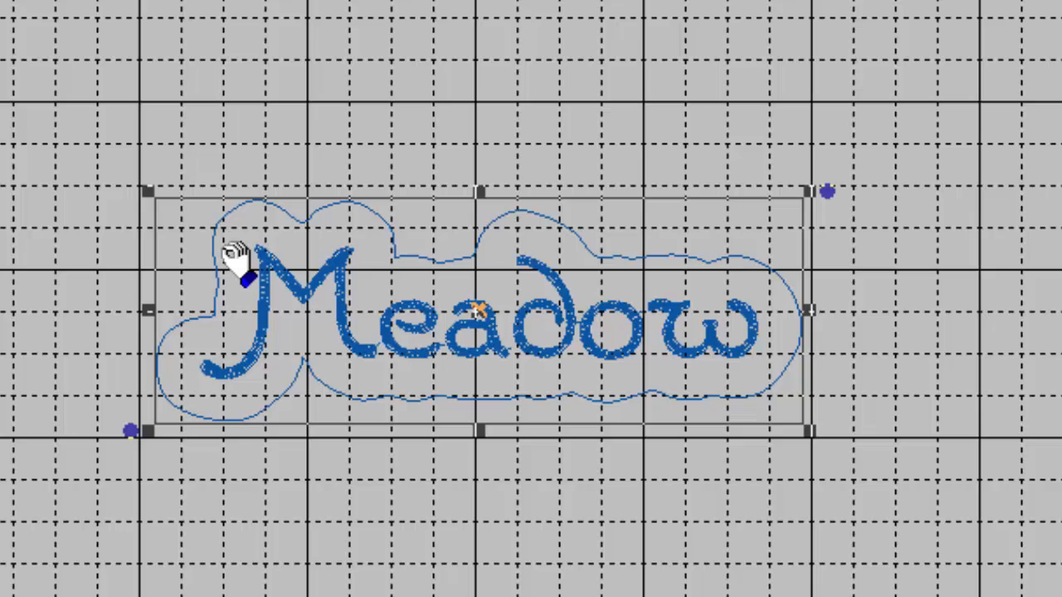
{"action": "mouse_move", "coordinate": [775, 315]}
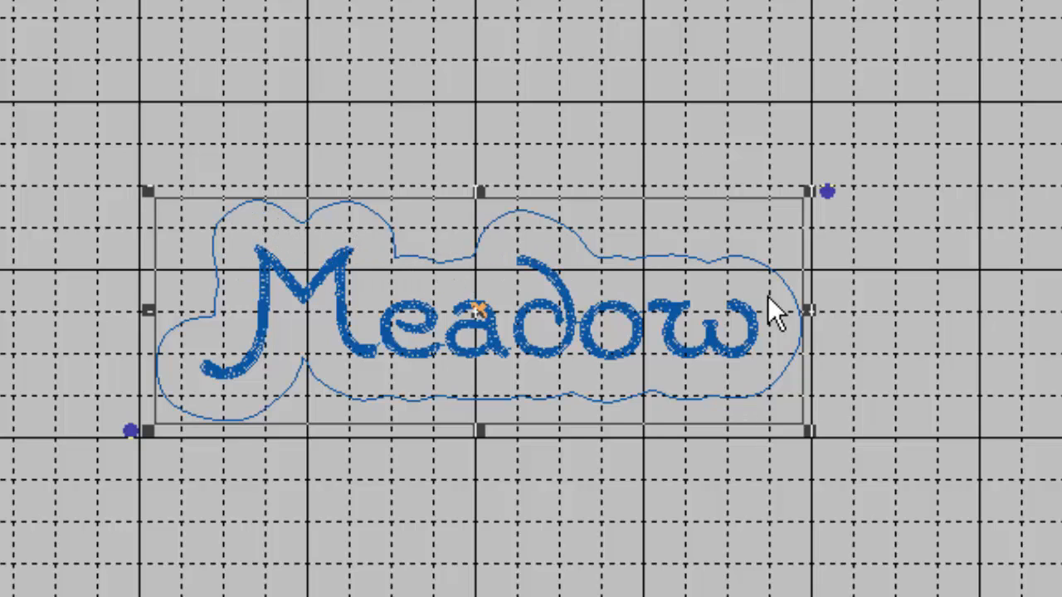
{"action": "mouse_move", "coordinate": [232, 282]}
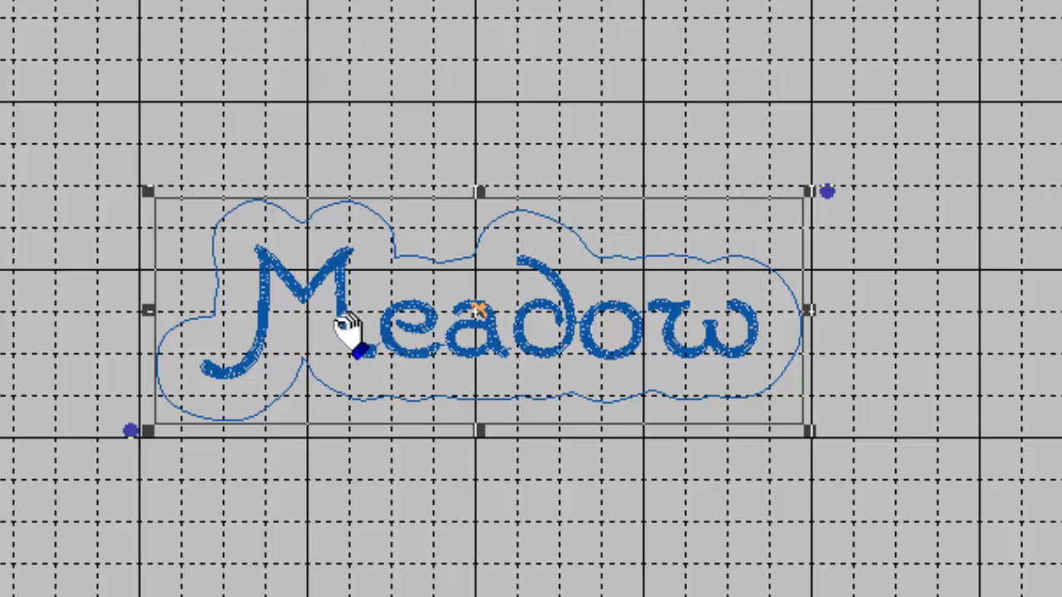
{"action": "mouse_move", "coordinate": [303, 498]}
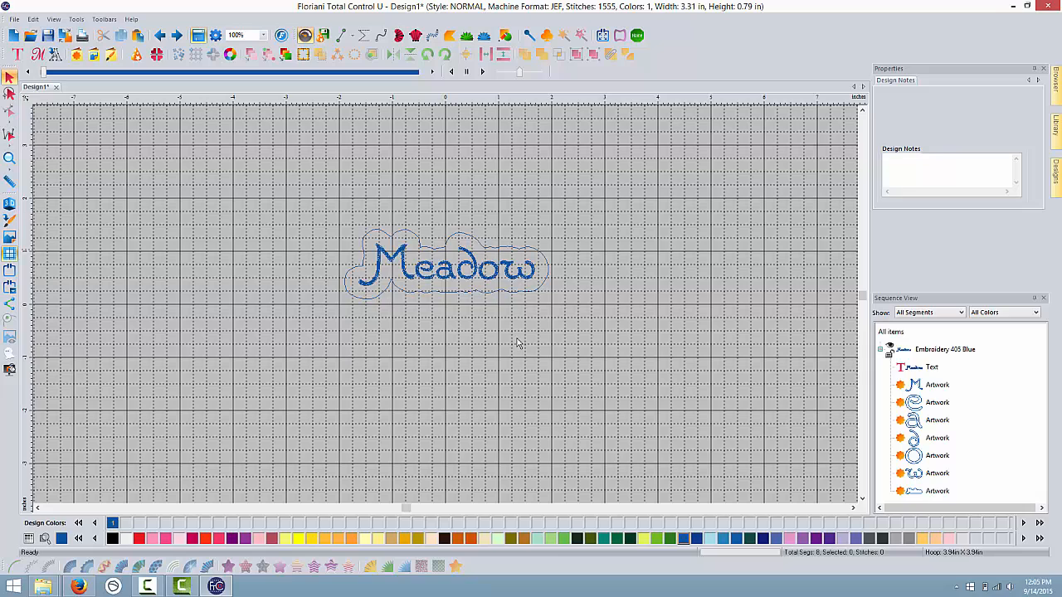
{"action": "mouse_move", "coordinate": [933, 498]}
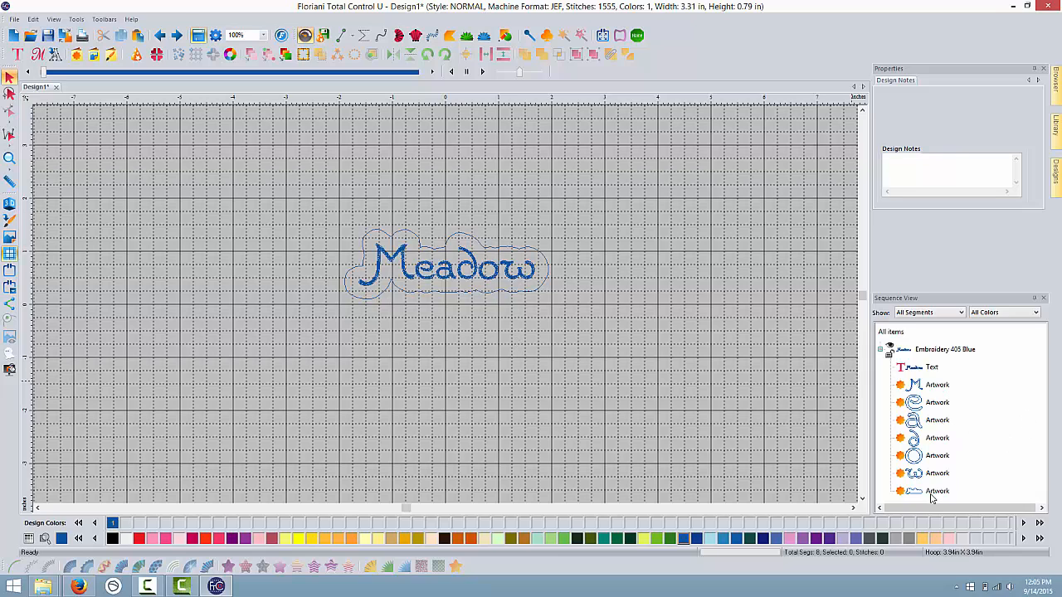
- Convert the selected cloud outline into an appliqué segment with tack-down stitching
{"action": "left_click", "coordinate": [937, 490]}
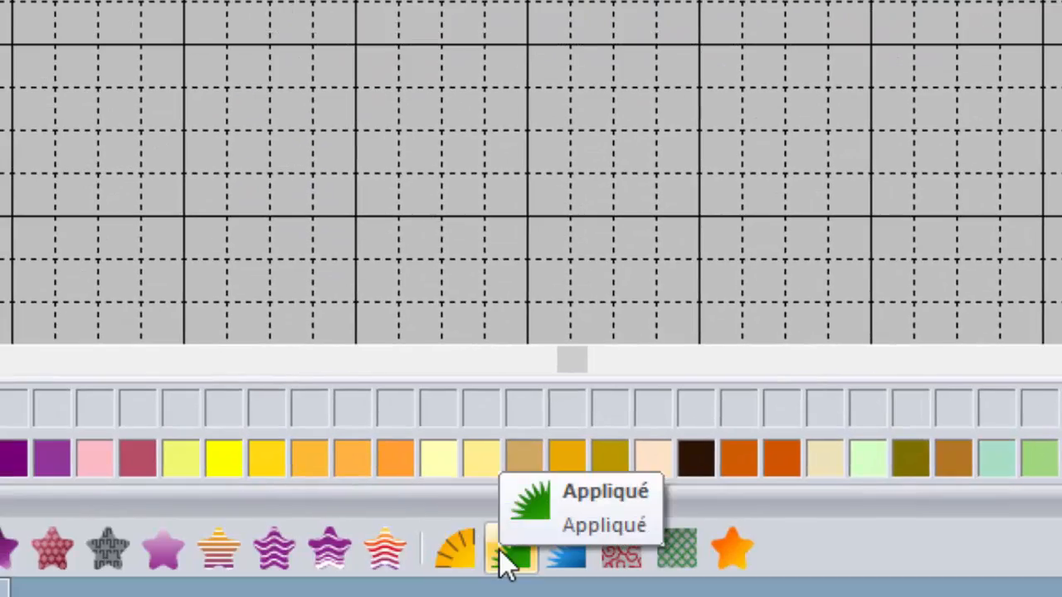
{"action": "left_click", "coordinate": [510, 551]}
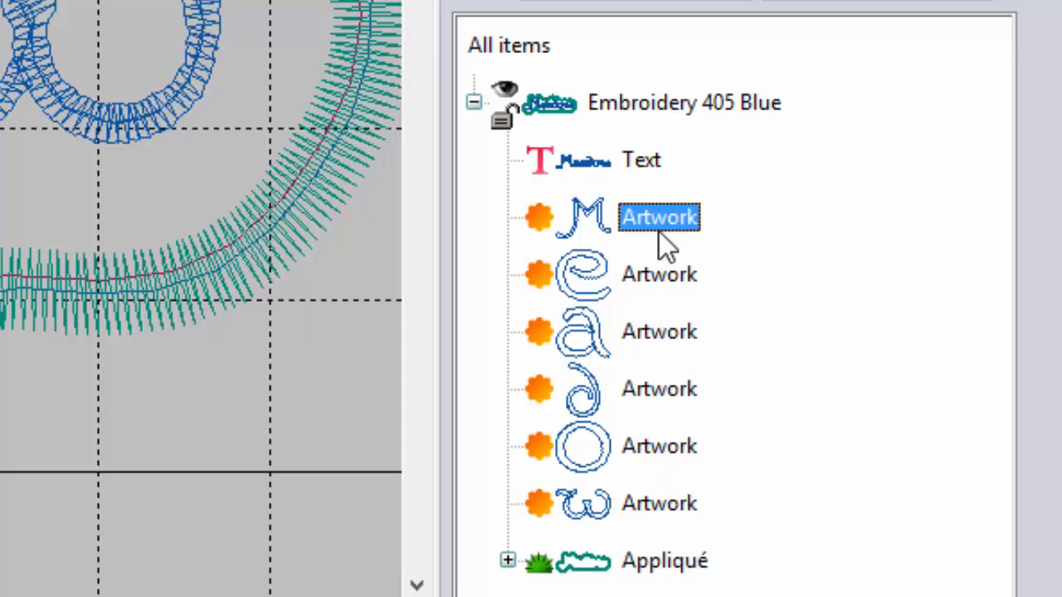
{"action": "mouse_move", "coordinate": [664, 506]}
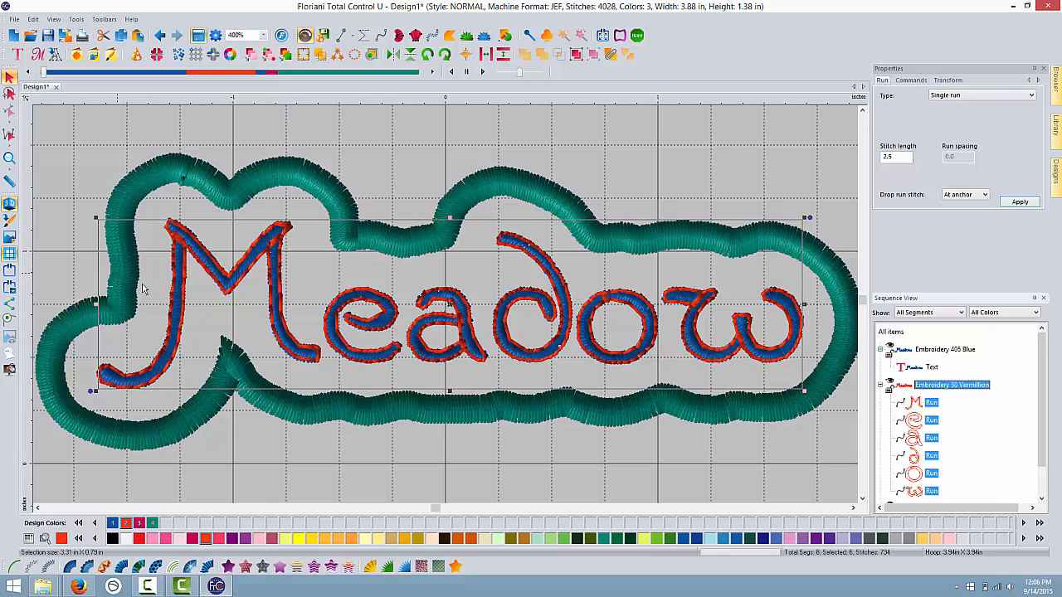
{"action": "mouse_move", "coordinate": [595, 163]}
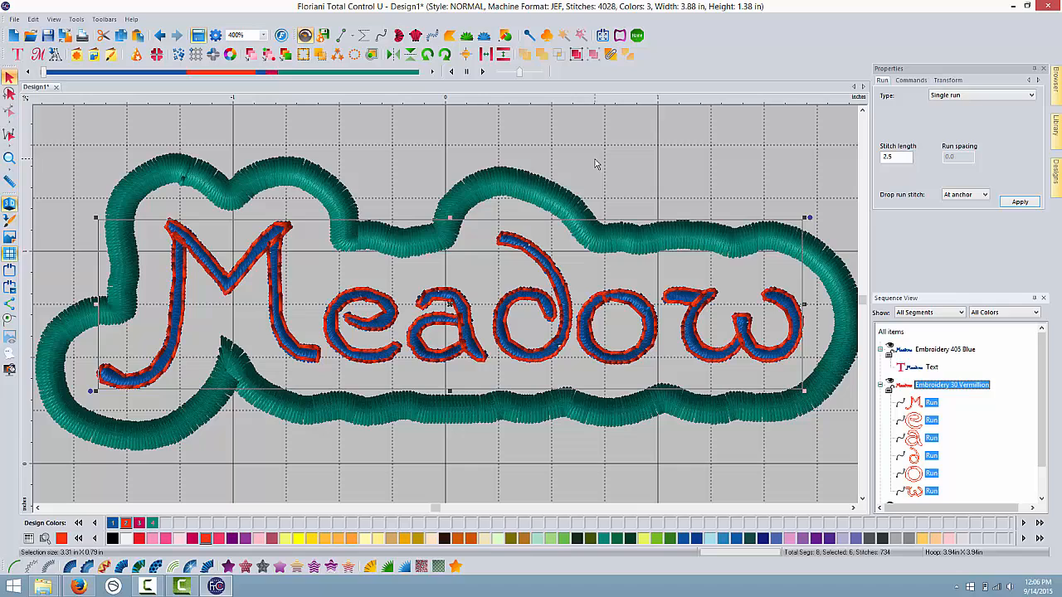
{"action": "mouse_move", "coordinate": [362, 341]}
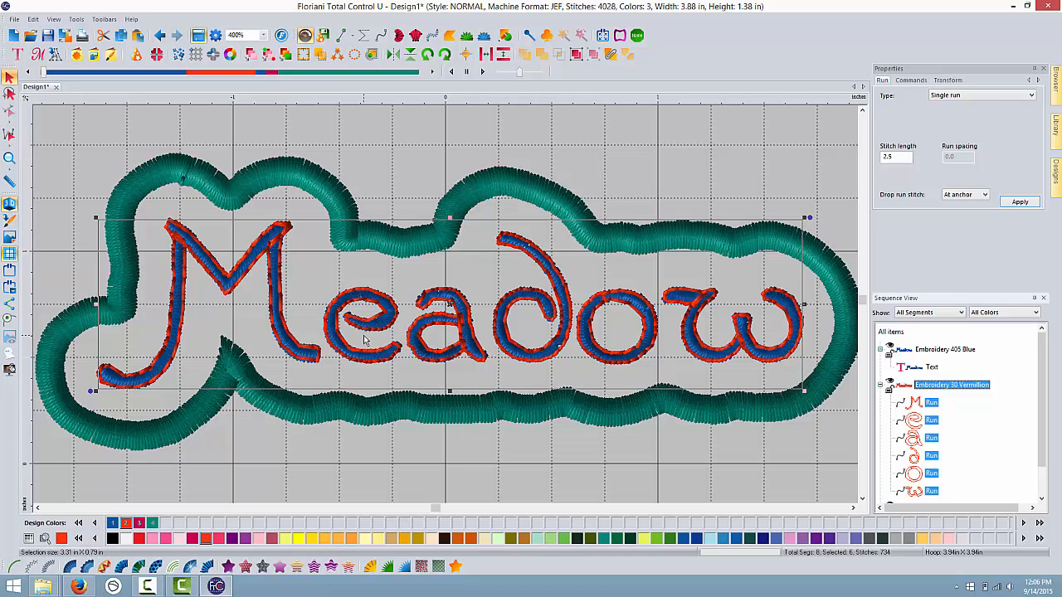
{"action": "mouse_move", "coordinate": [339, 242]}
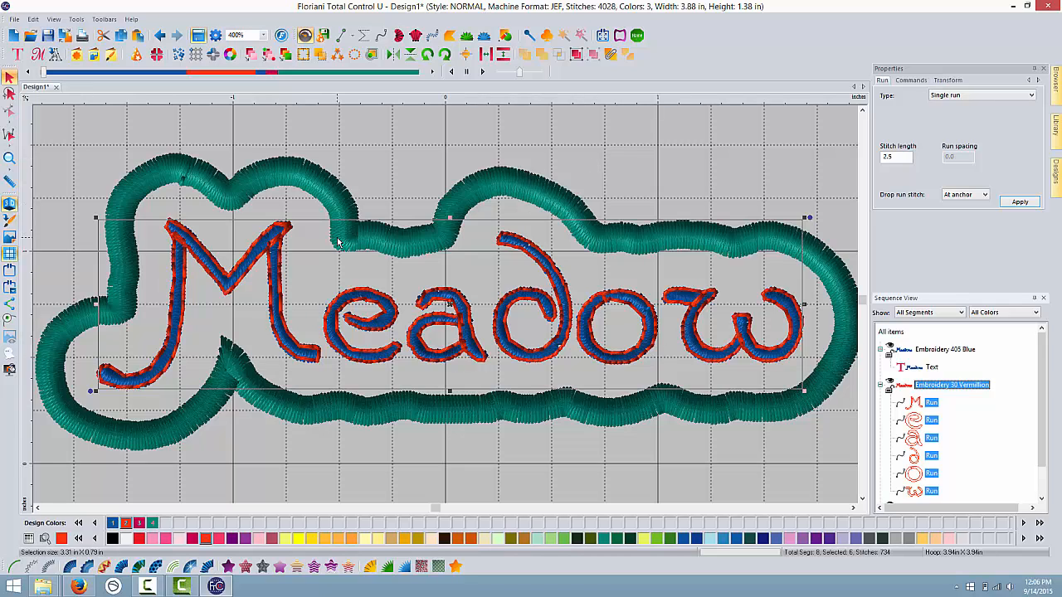
{"action": "mouse_move", "coordinate": [432, 240]}
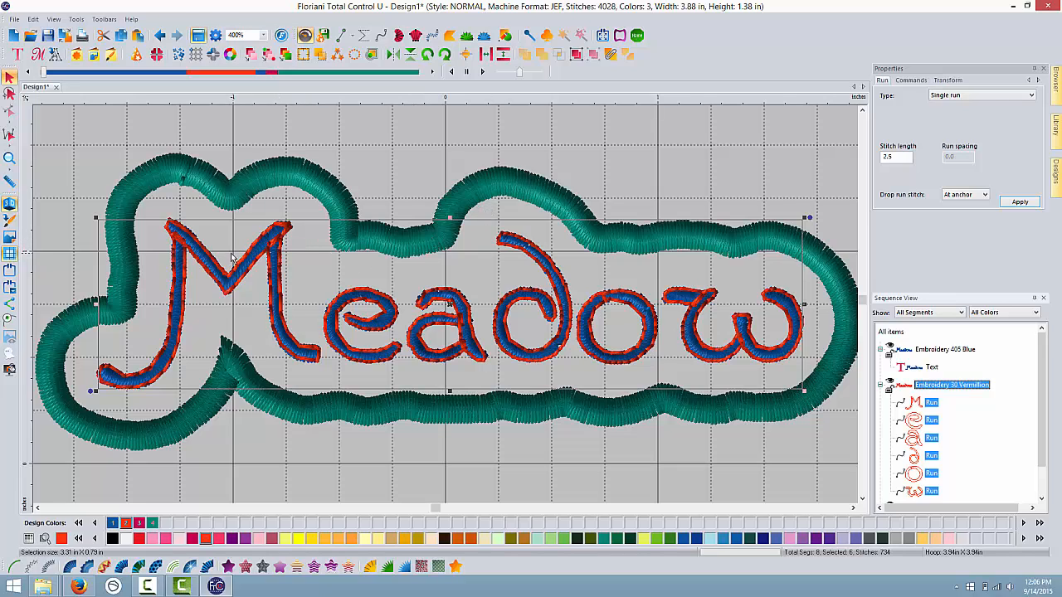
{"action": "mouse_move", "coordinate": [257, 346]}
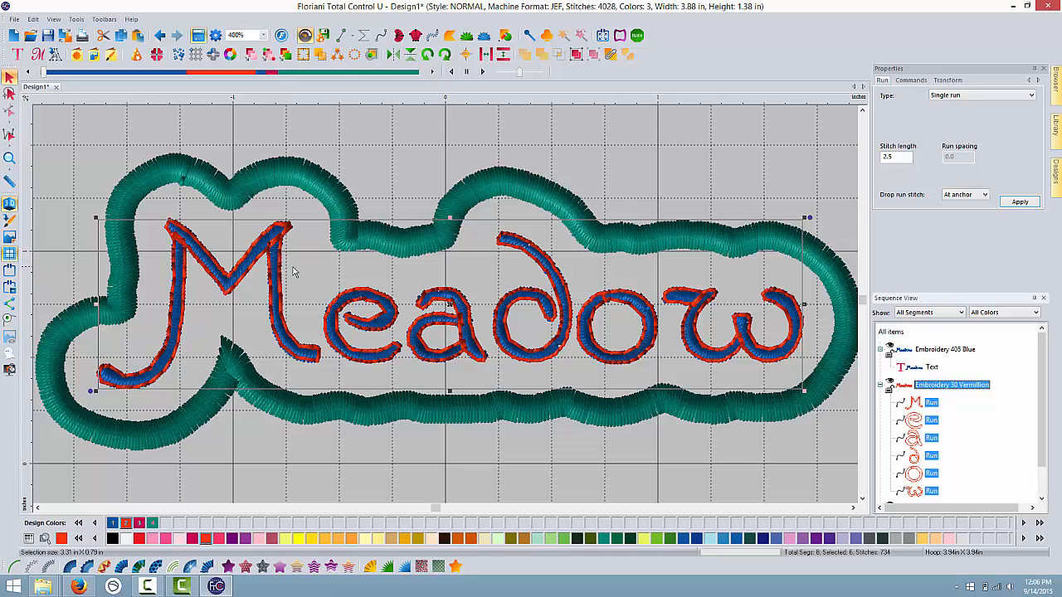
{"action": "left_click", "coordinate": [931, 402]}
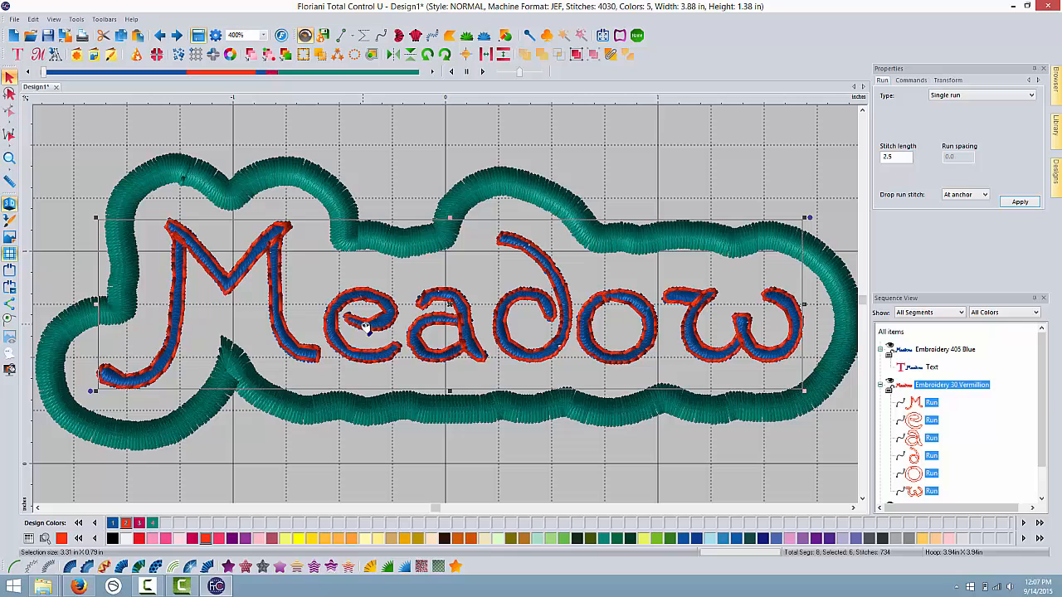
{"action": "mouse_move", "coordinate": [394, 329]}
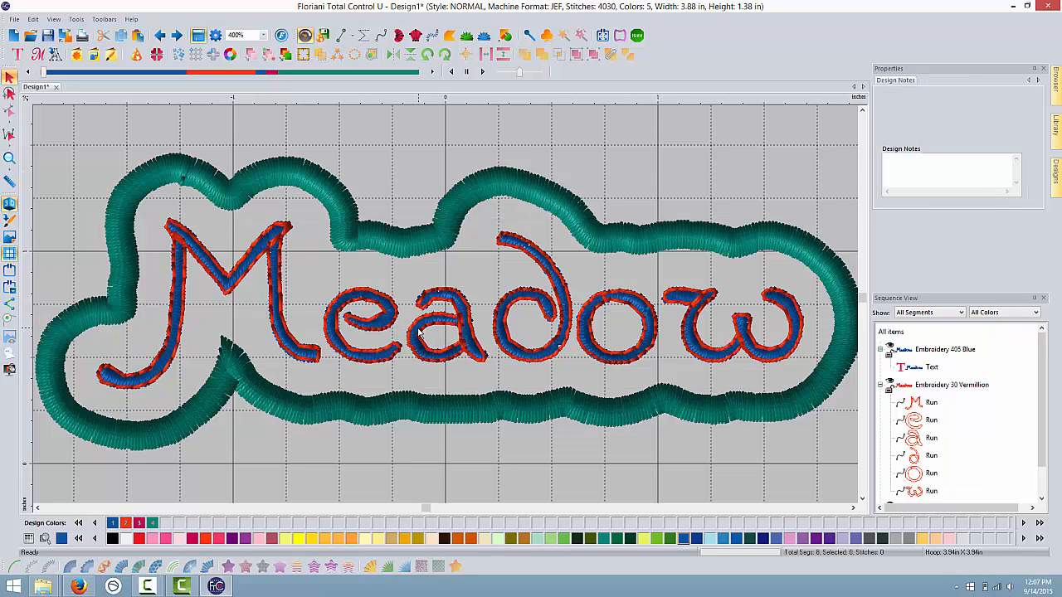
{"action": "left_click", "coordinate": [263, 35]}
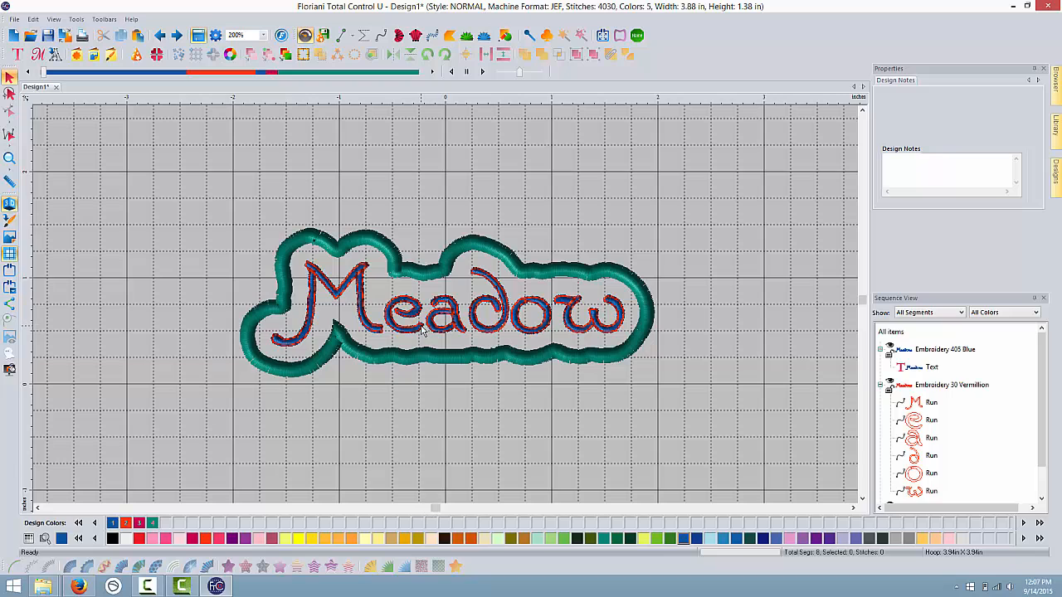
{"action": "left_click", "coordinate": [263, 35]}
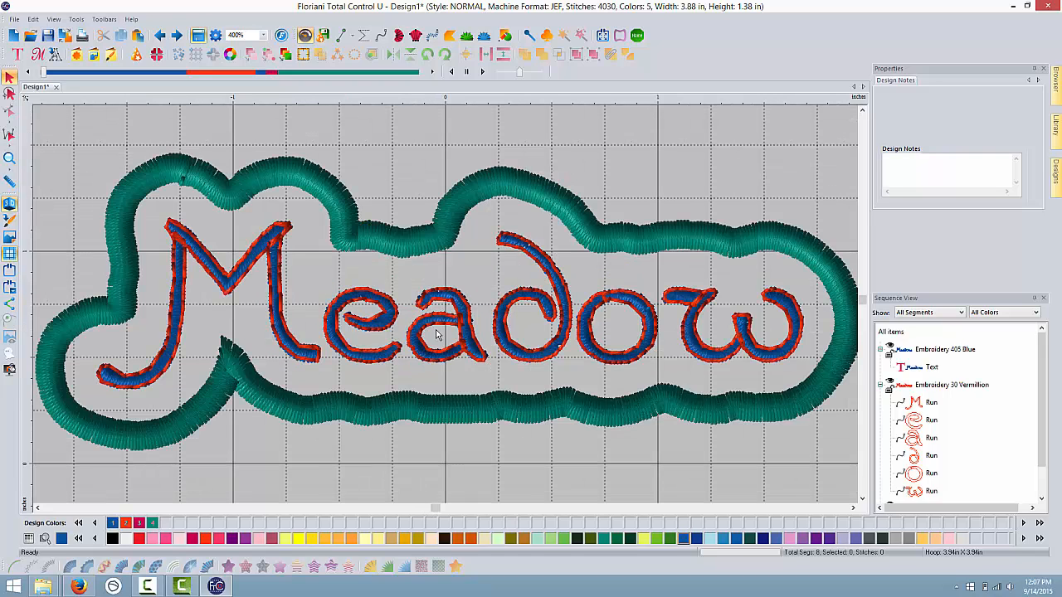